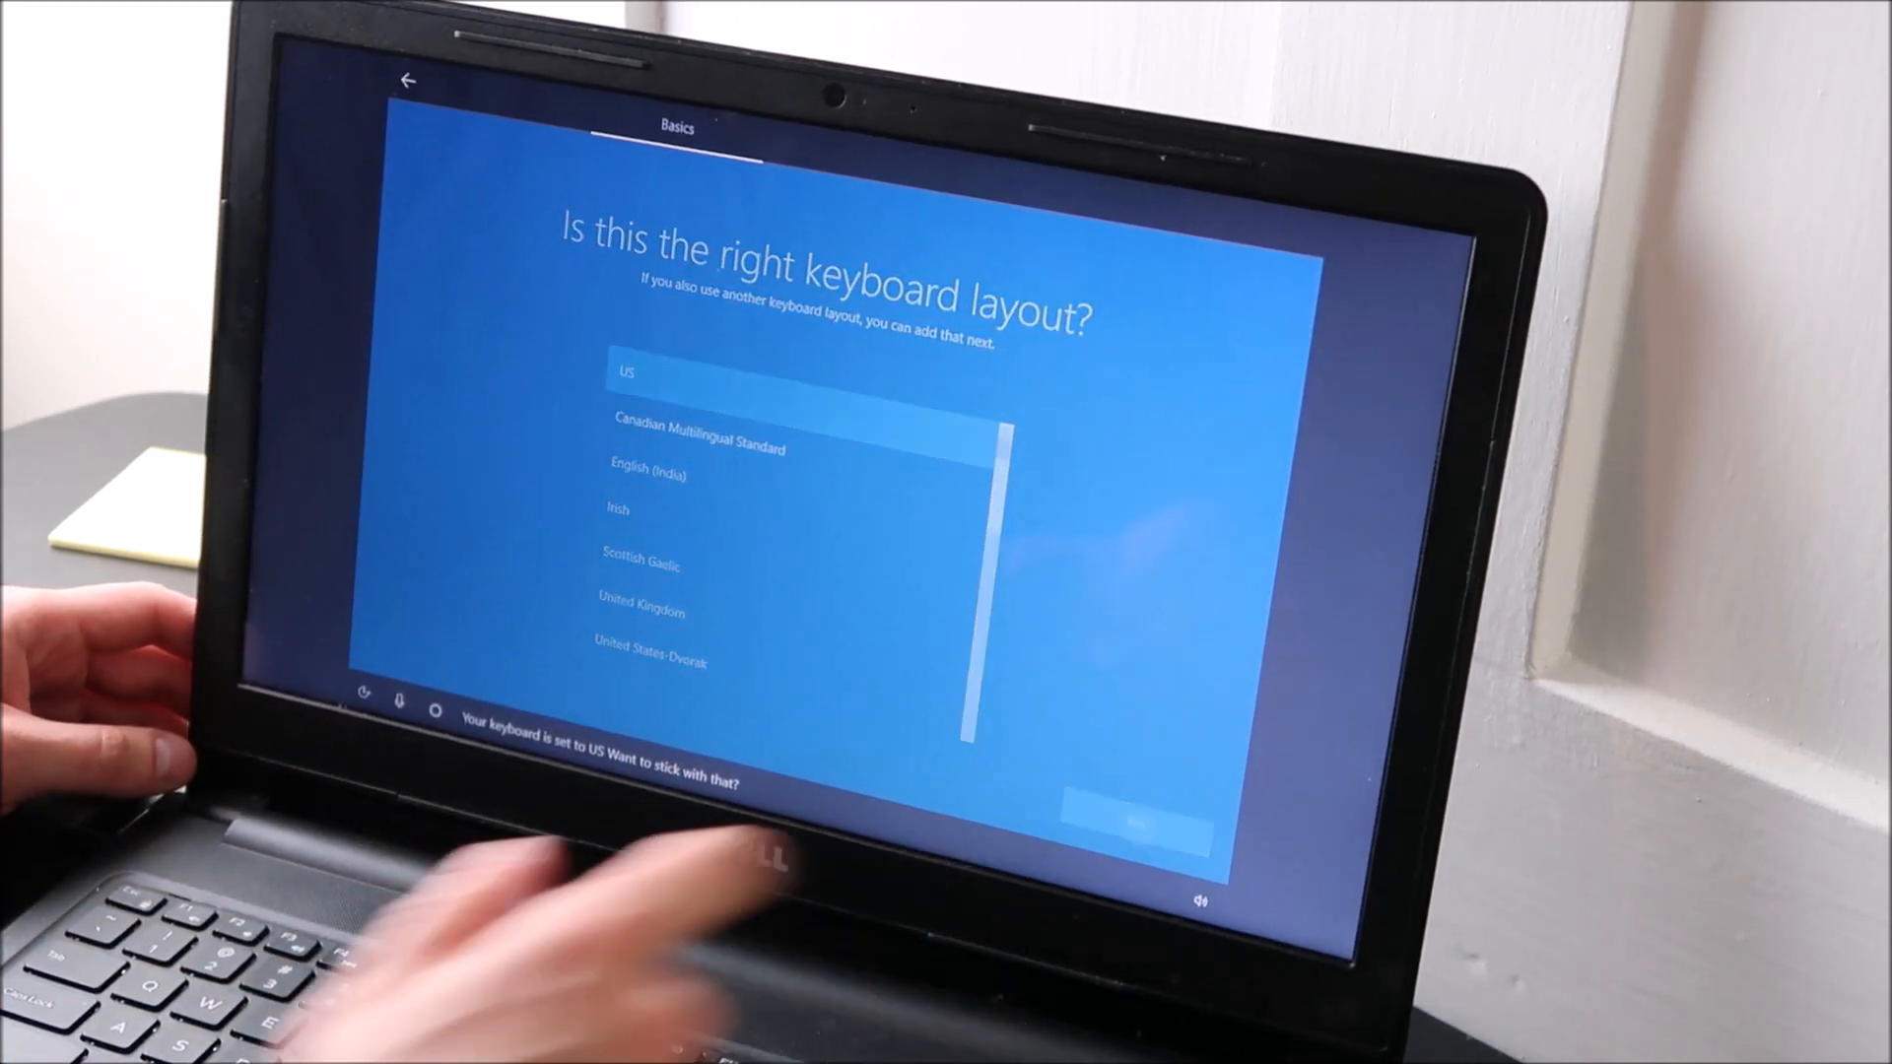
- Keep US as the keyboard layout and confirm with Yes
left_click(1135, 824)
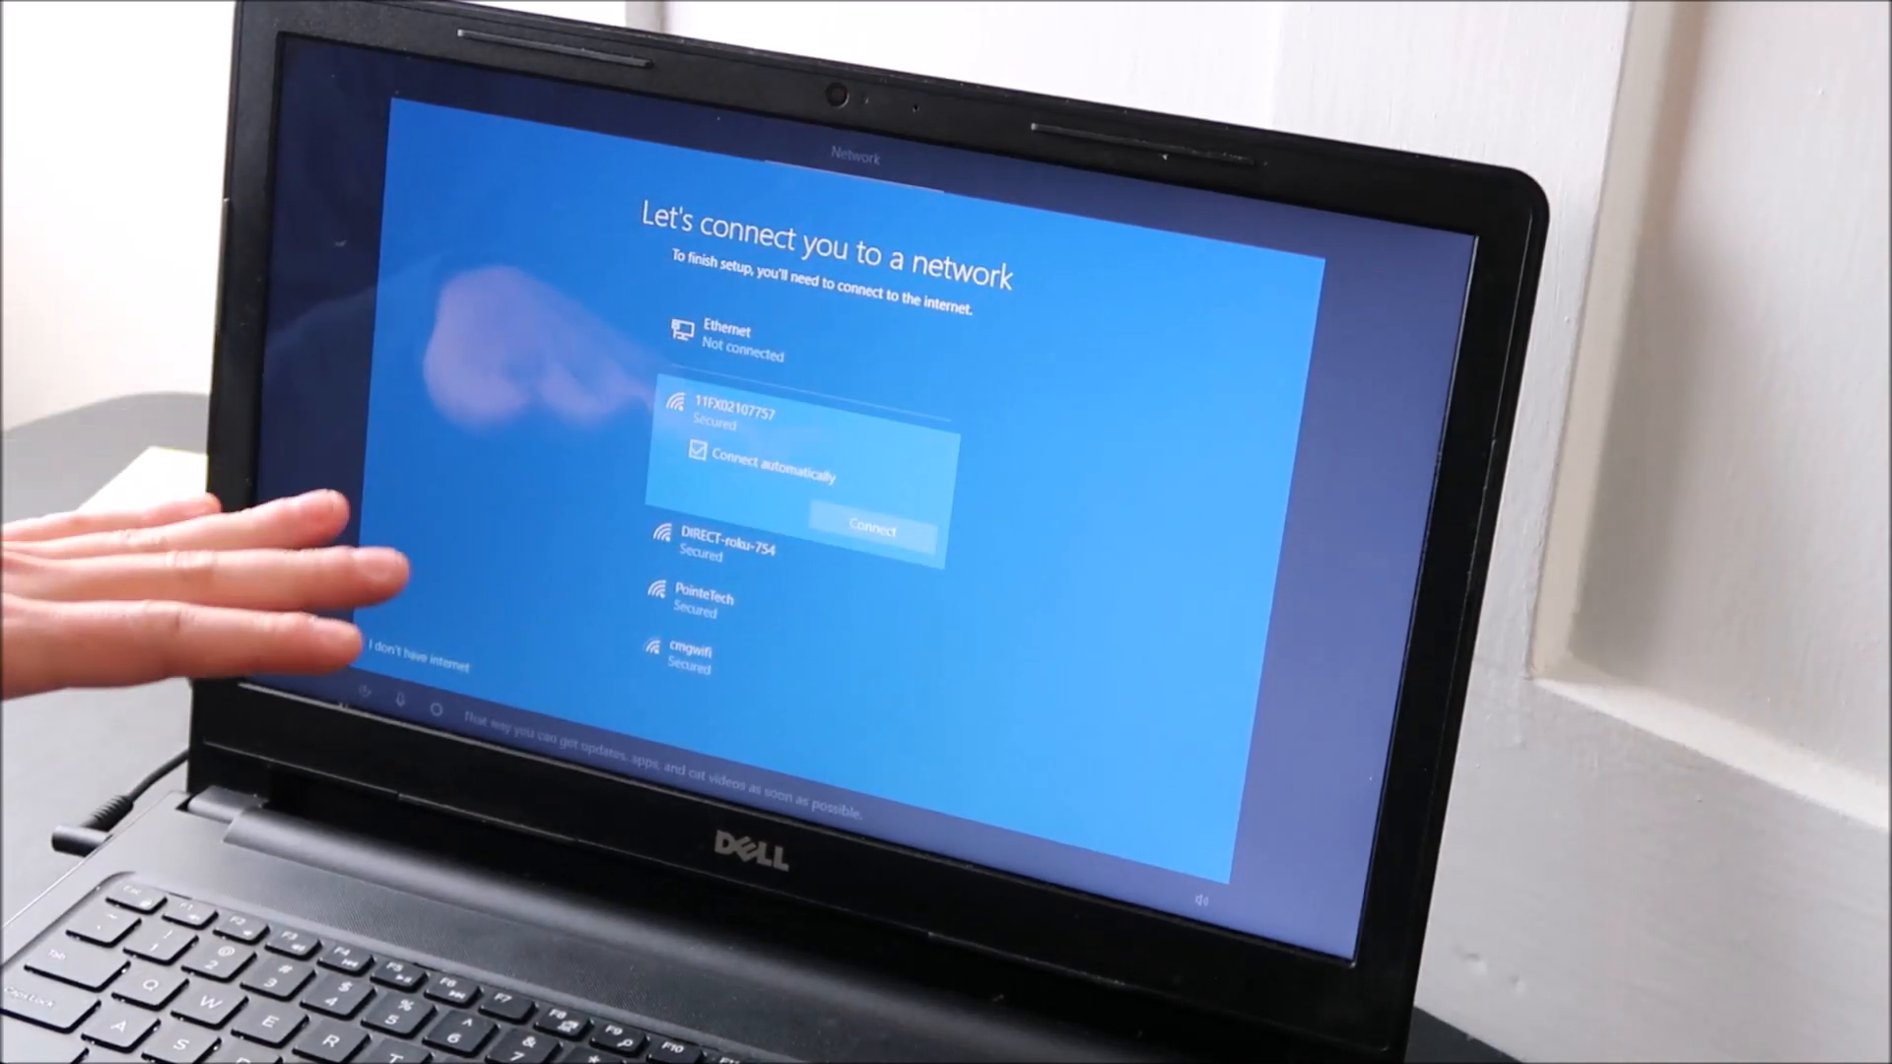
mouse_move(301, 580)
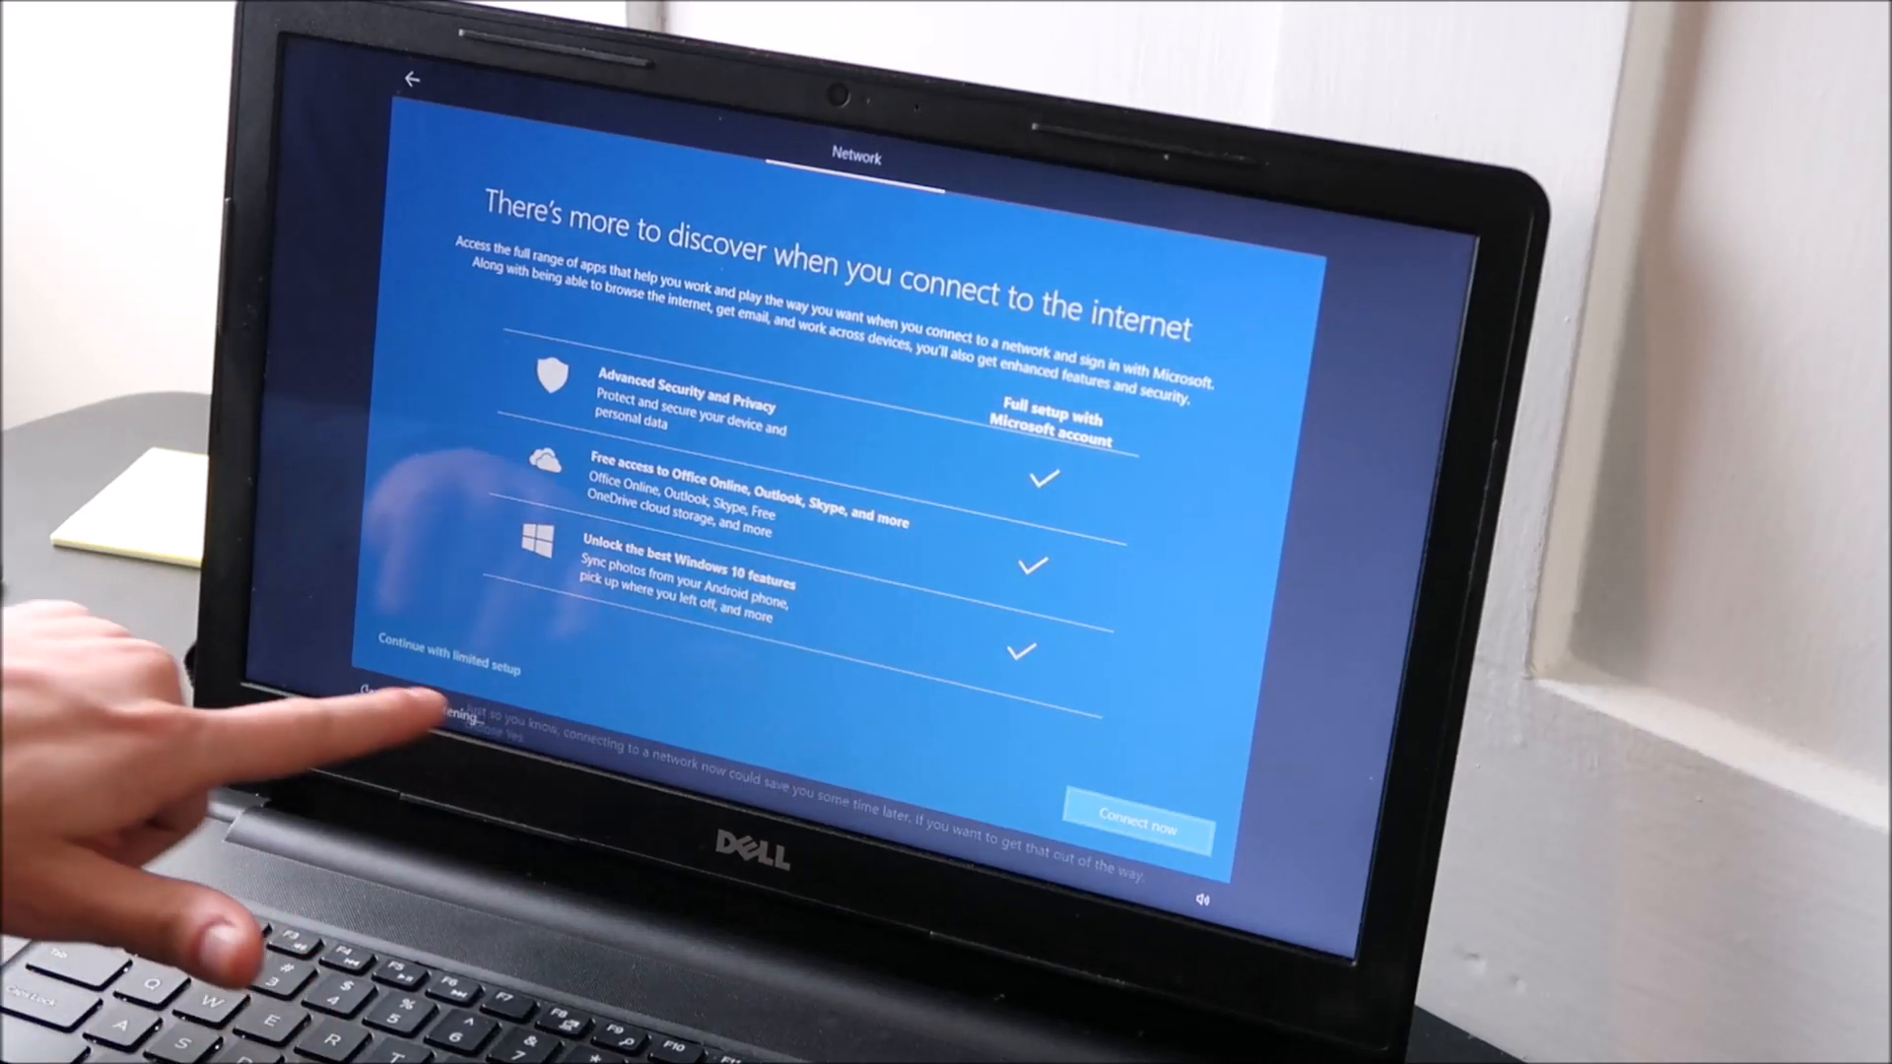
- Choose 'I don't have internet' to continue setup offline
left_click(432, 670)
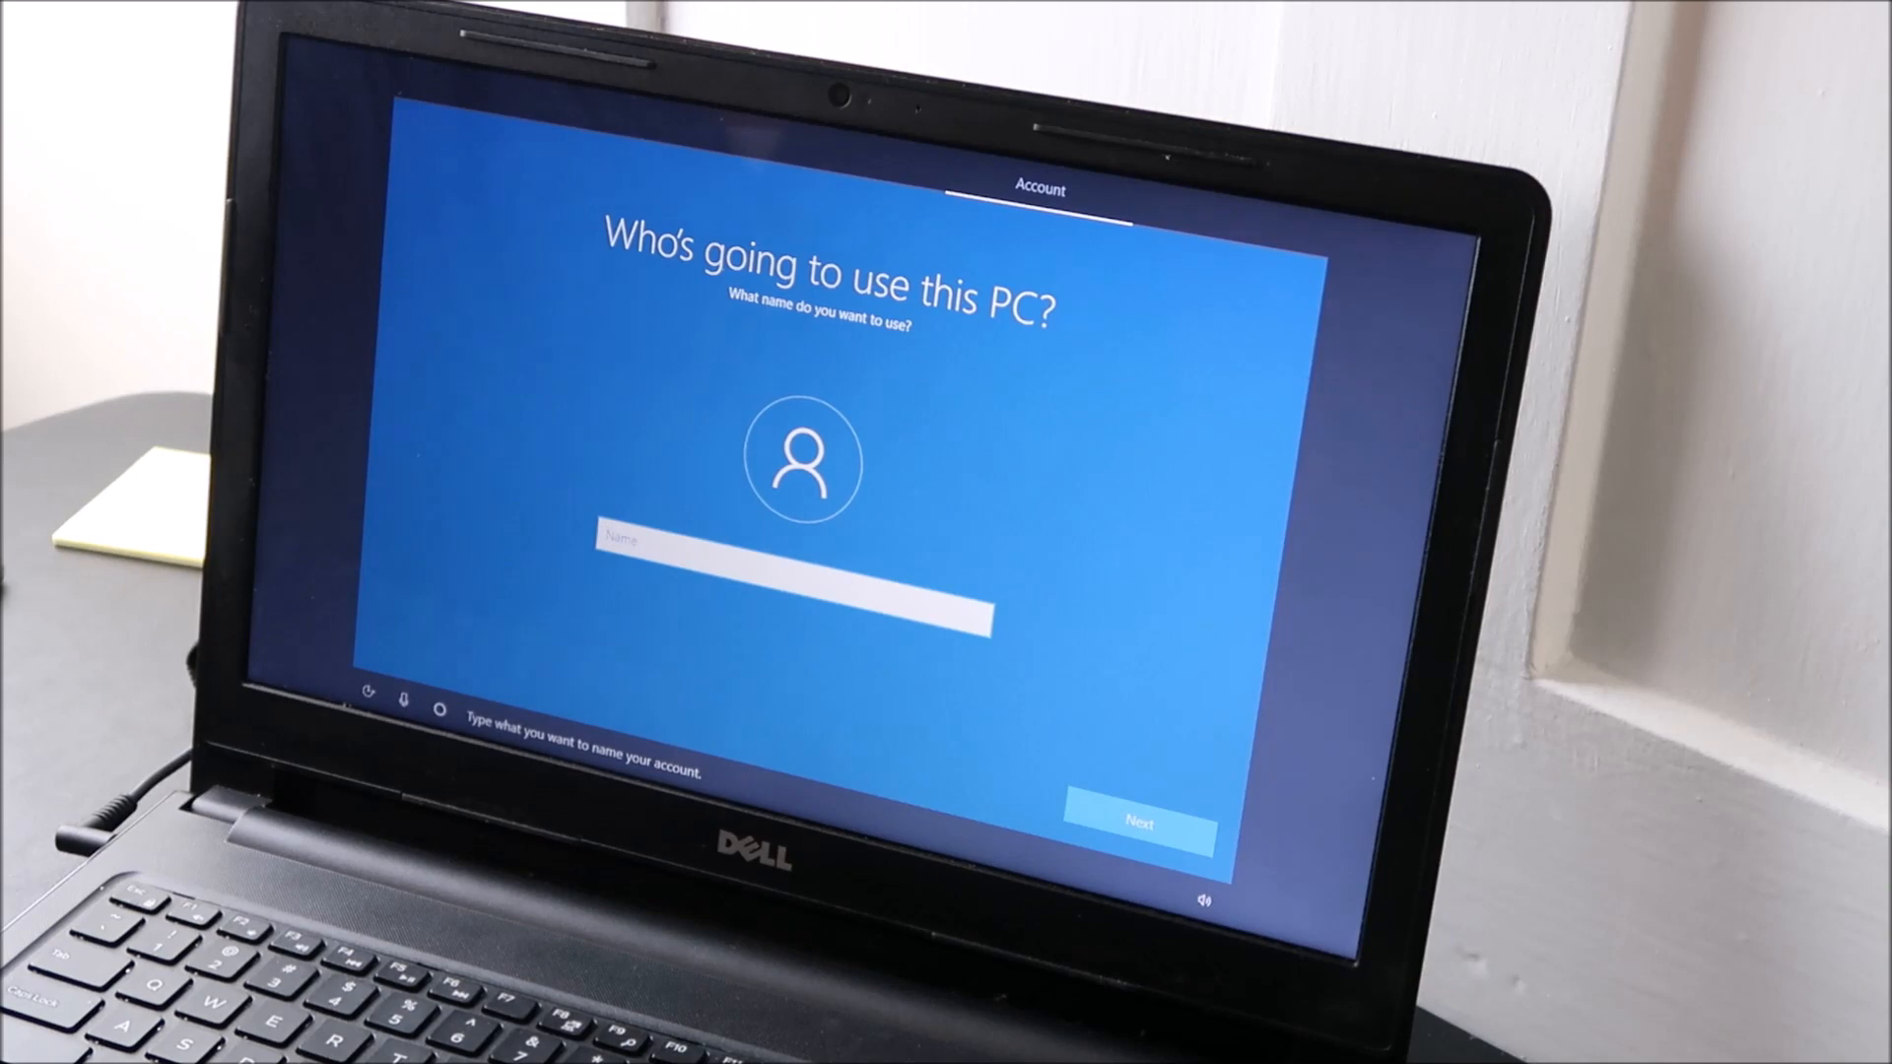
type("Di")
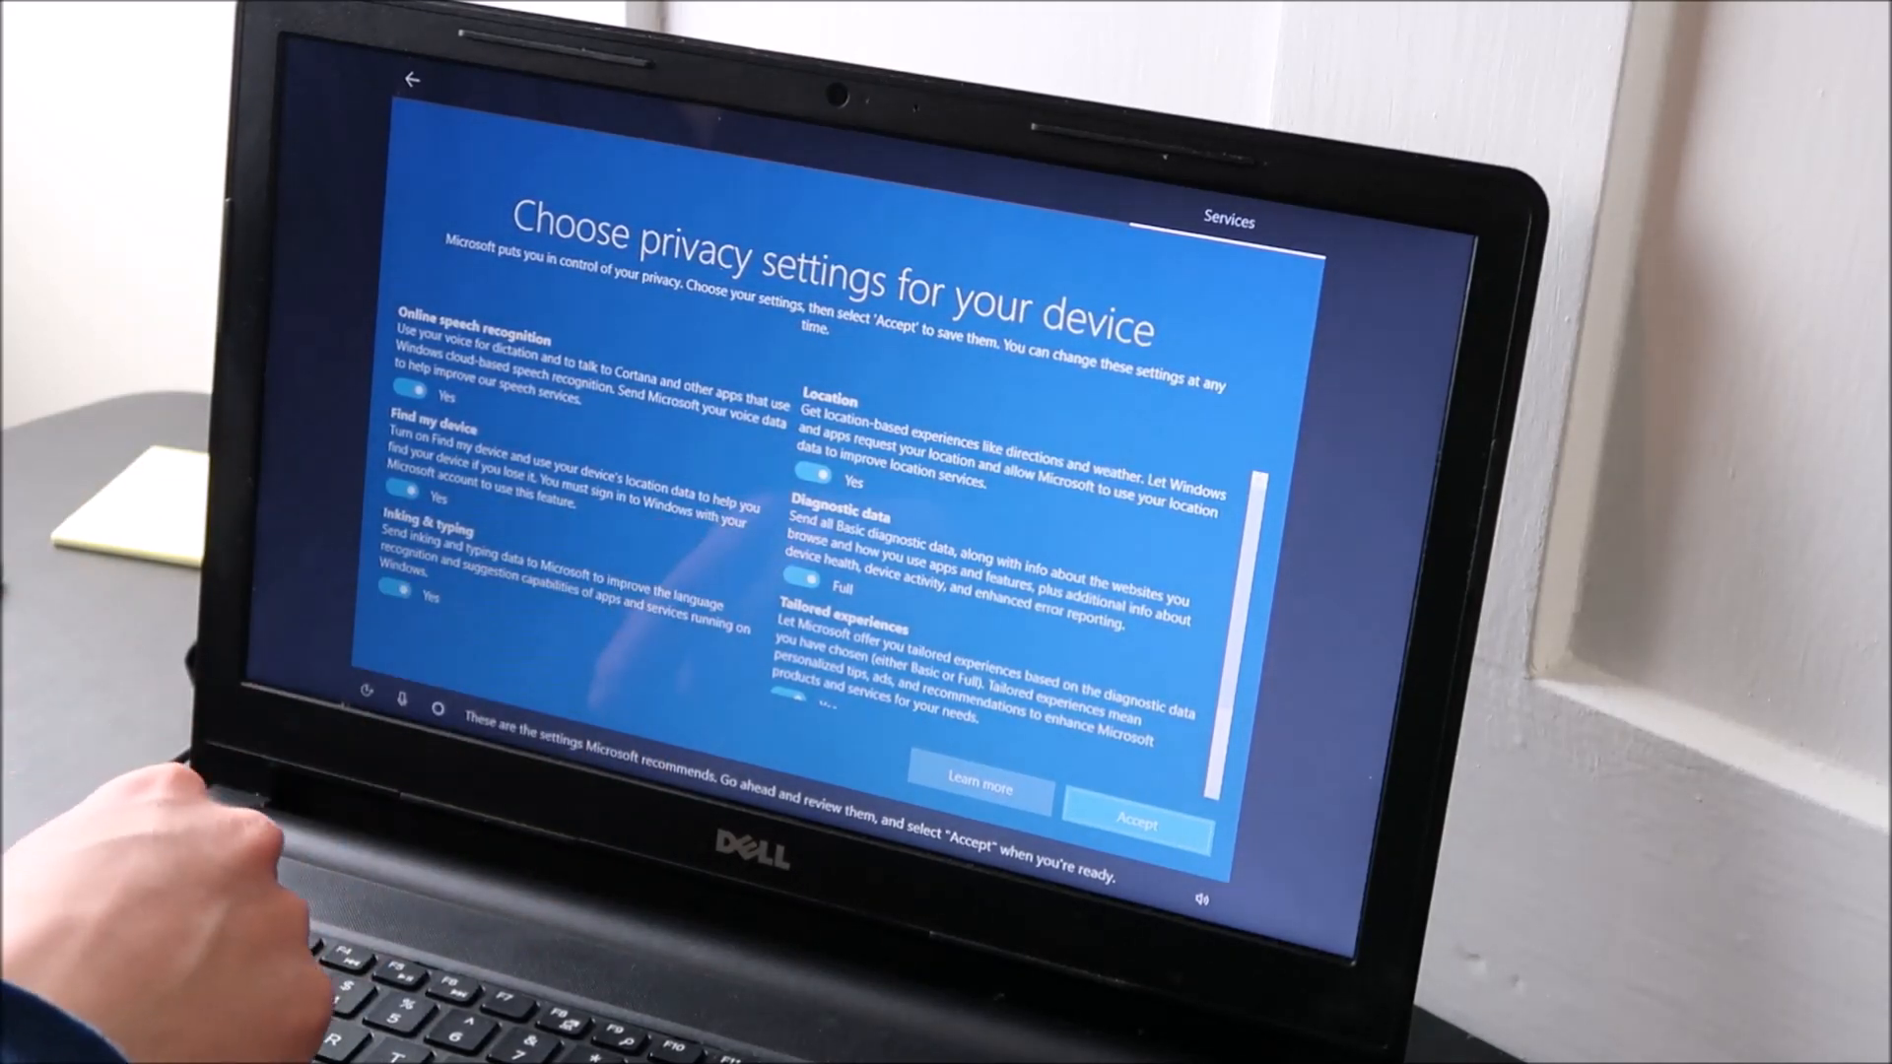
- Switch the Inking & typing data option to No
left_click(402, 587)
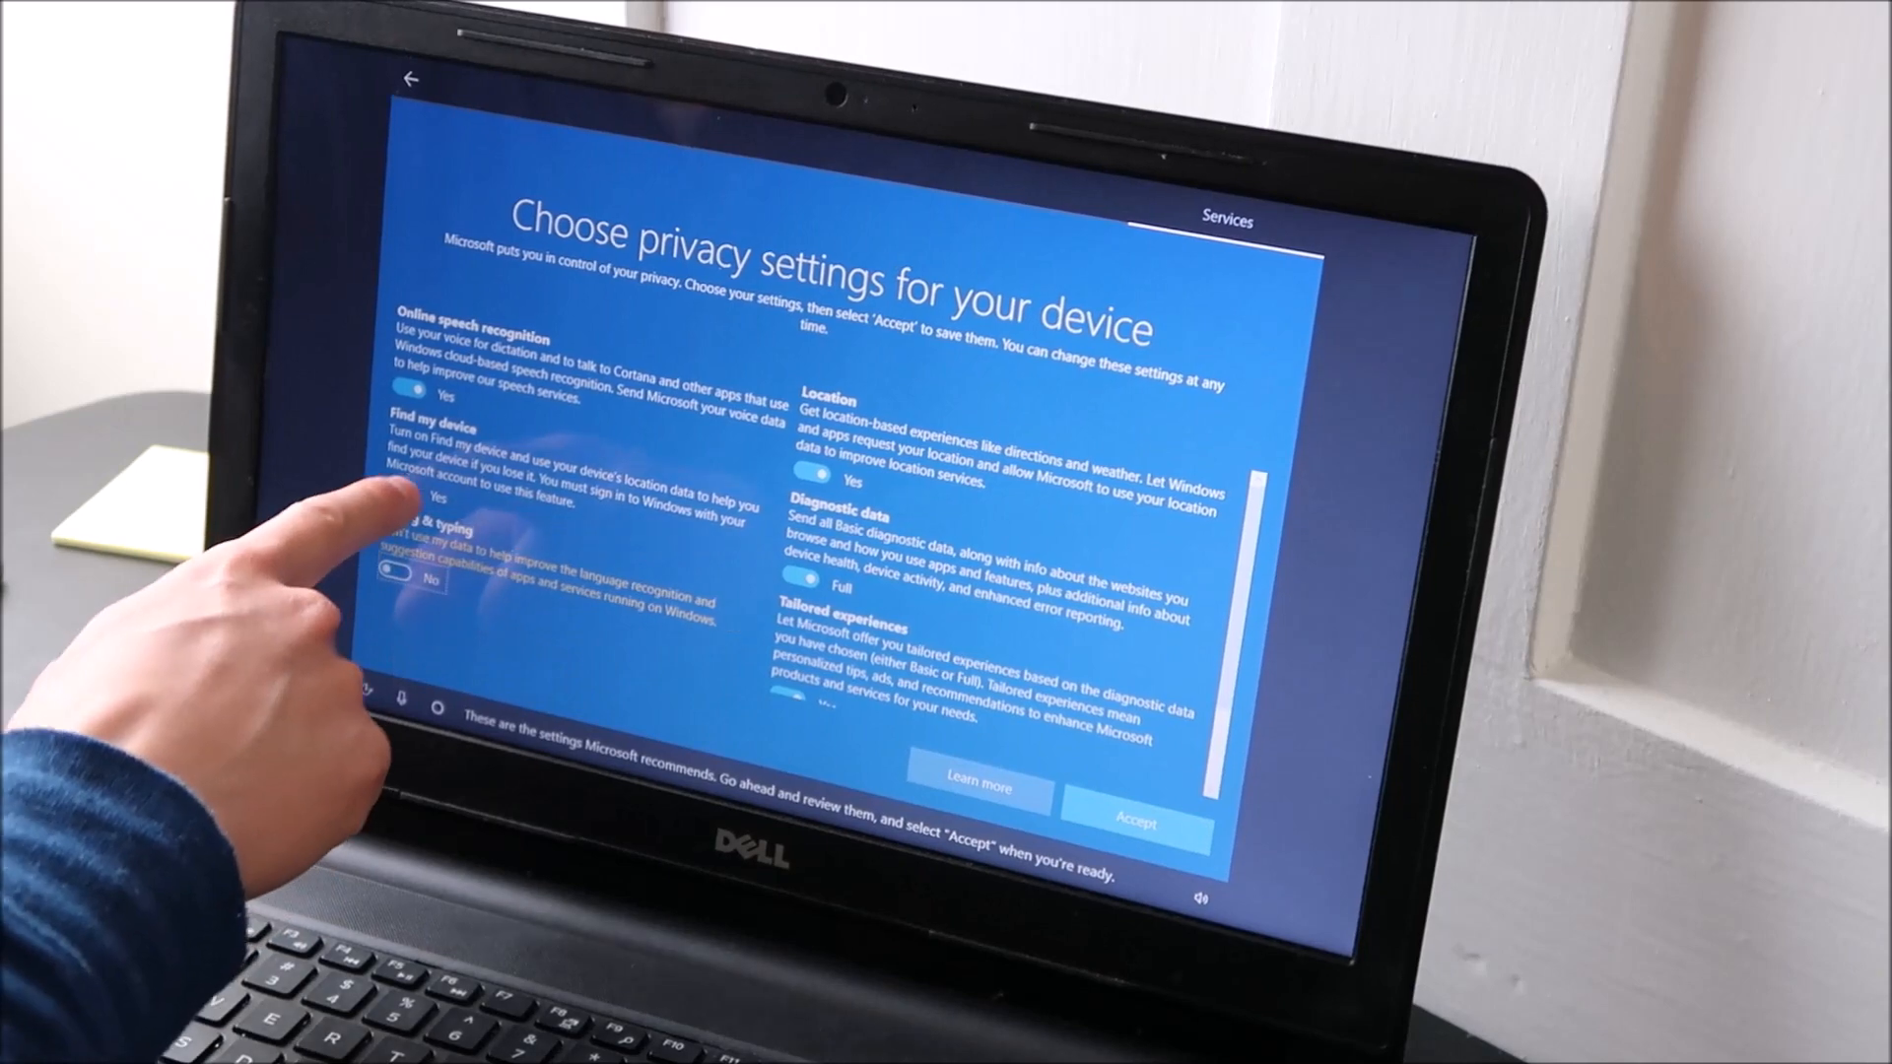